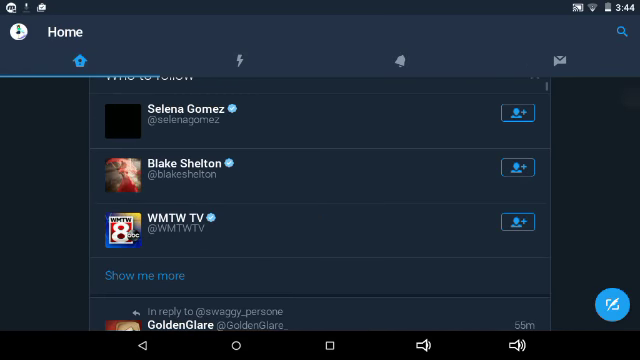
# Leave Twitter's Home timeline via the navigation bar, leaving a blank screen
pyautogui.click(20, 32)
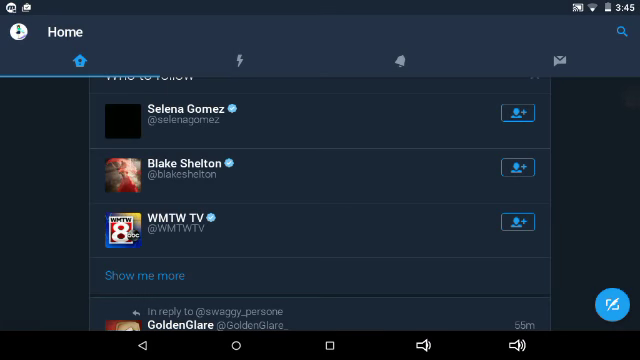
pyautogui.click(22, 32)
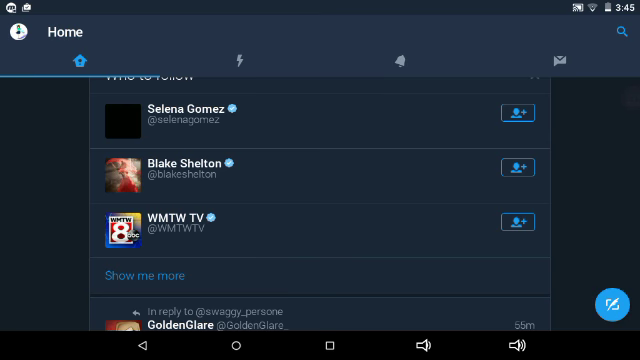
pyautogui.click(320, 336)
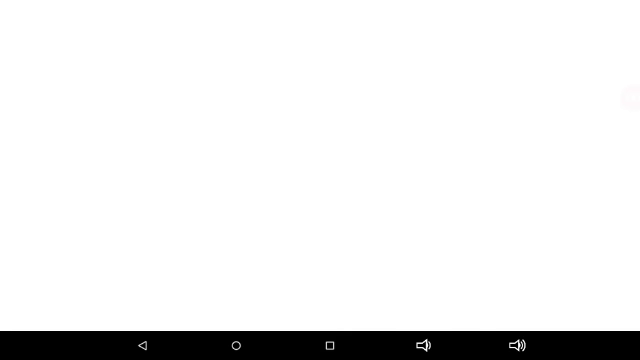
# Return to the home screen and open the unnamed folder holding Skype and Xbox
pyautogui.click(328, 344)
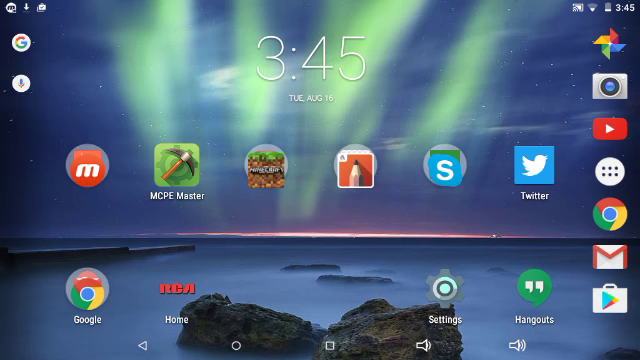
pyautogui.click(458, 170)
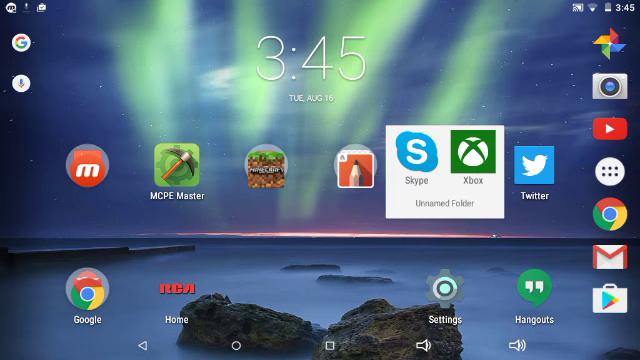